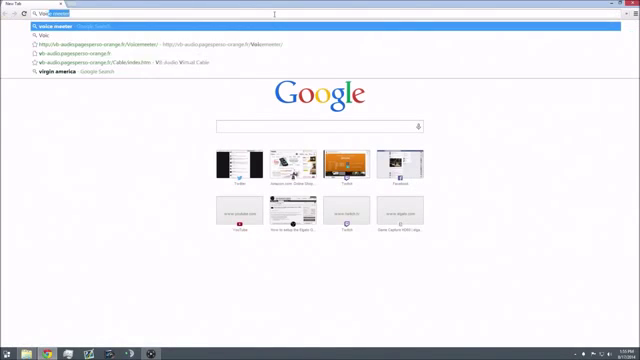
Step: Go to the VB-Audio Voicemeeter page in Chrome and scroll down through it
{"action": "key", "text": "Return"}
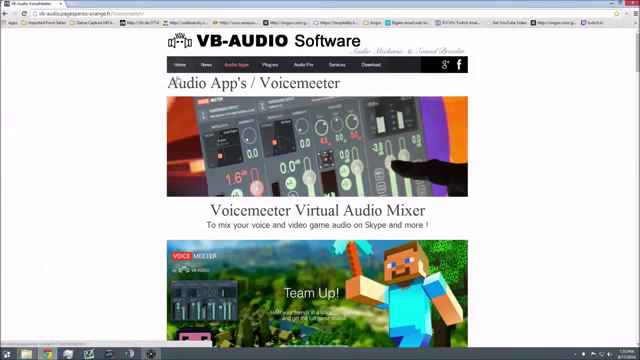
{"action": "scroll", "scroll_direction": "down", "scroll_amount": 3}
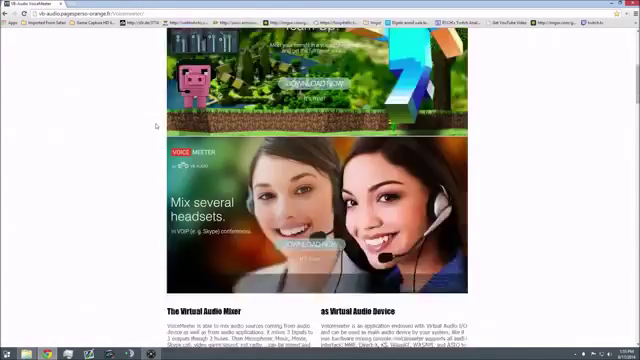
{"action": "scroll", "scroll_direction": "down", "scroll_amount": 3}
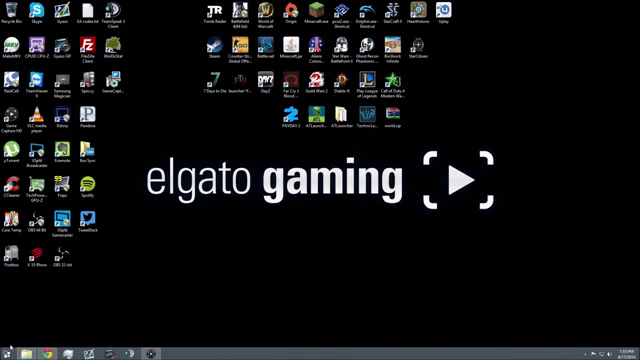
{"action": "left_click", "coordinate": [8, 352]}
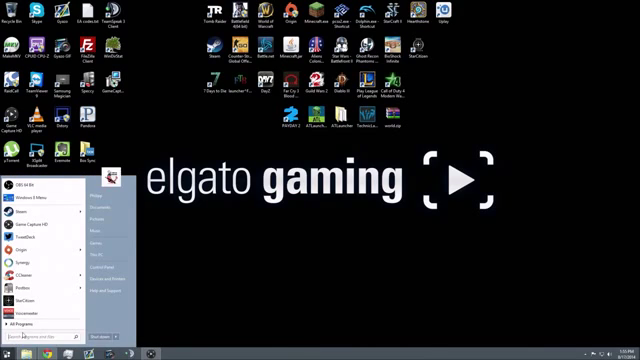
{"action": "type", "text": "sound"}
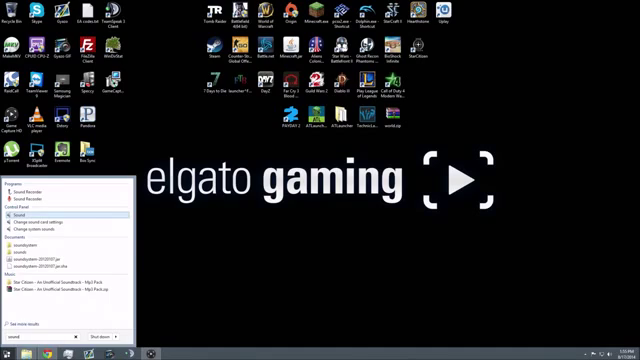
{"action": "left_click", "coordinate": [24, 214]}
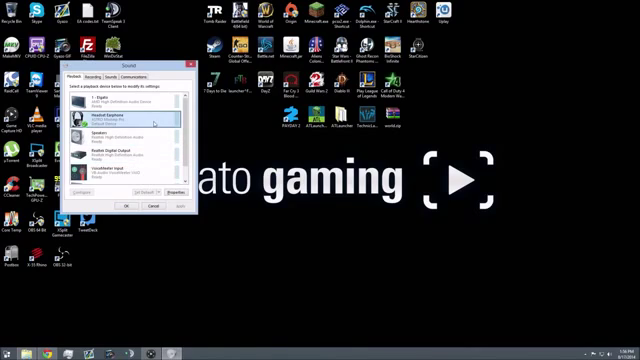
{"action": "left_click", "coordinate": [128, 174]}
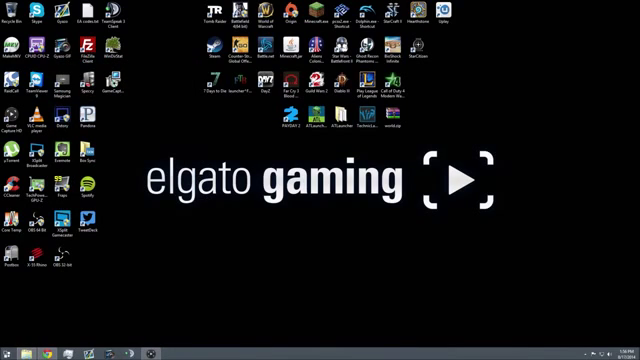
Step: Launch Voicemeeter and view the Hardware Input 1 device list, dismissing it without selecting
{"action": "left_click", "coordinate": [12, 353]}
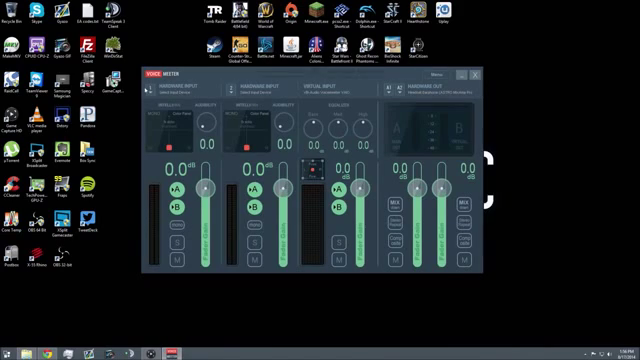
{"action": "left_click", "coordinate": [175, 94]}
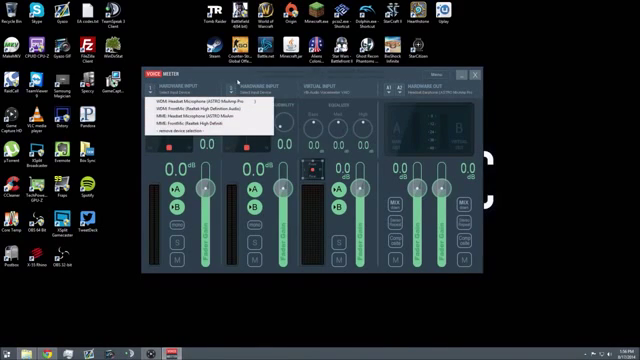
{"action": "left_click", "coordinate": [315, 90]}
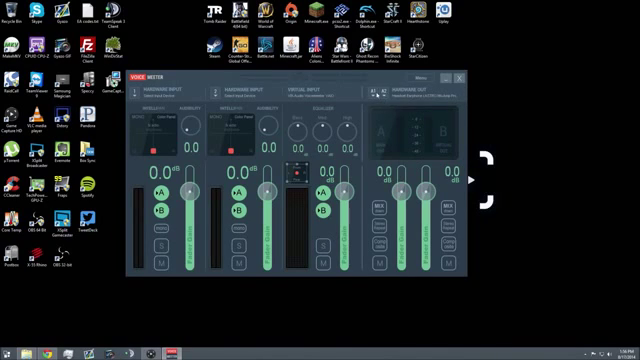
Step: Confirm output A1 uses WDM: Headset Earphone (ASTRO MixAmp Pro)
{"action": "left_click", "coordinate": [410, 101]}
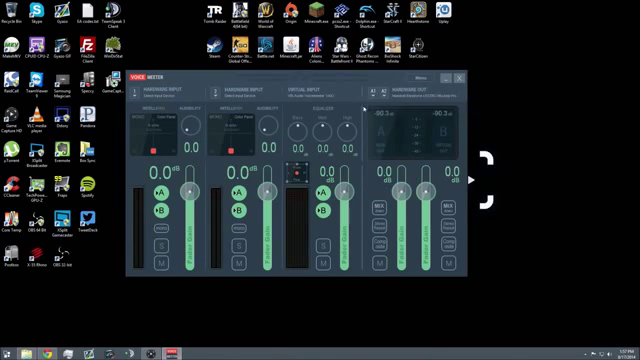
{"action": "left_click", "coordinate": [375, 94]}
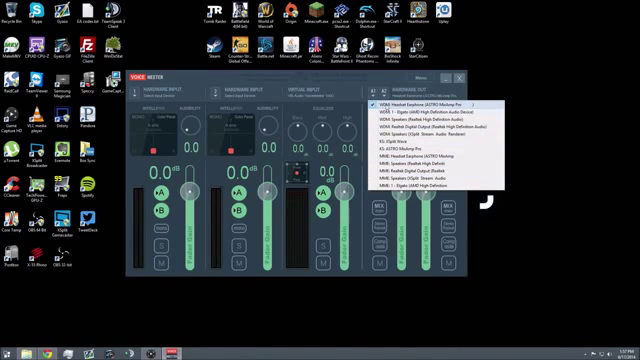
Step: Show the A2 hardware output device list to pick WDM: 1 - Elgato
{"action": "left_click", "coordinate": [420, 104]}
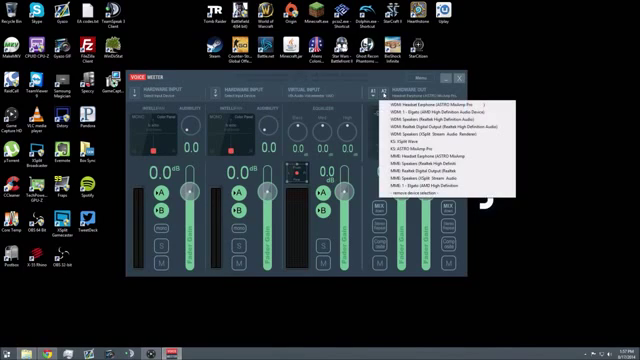
{"action": "mouse_move", "coordinate": [440, 108]}
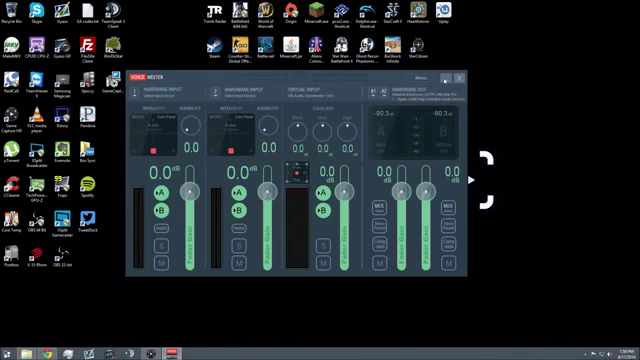
{"action": "left_click", "coordinate": [463, 77]}
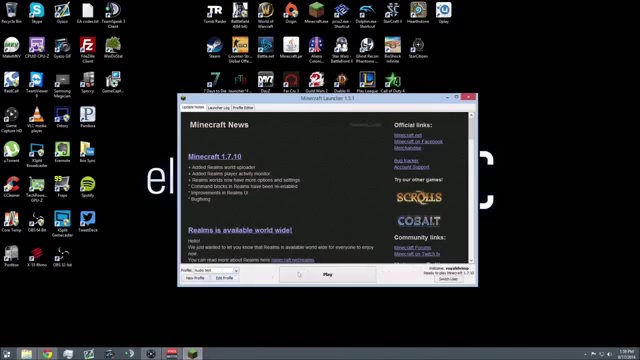
Step: Start Minecraft, go to Singleplayer and load a saved world
{"action": "left_click", "coordinate": [320, 277]}
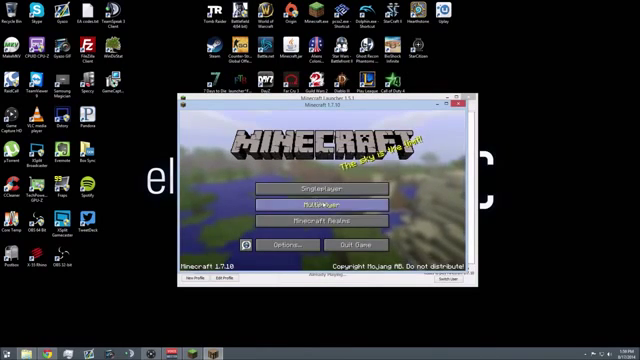
{"action": "left_click", "coordinate": [319, 187]}
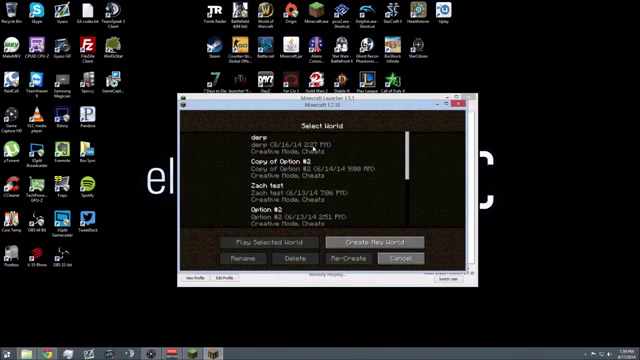
{"action": "left_click", "coordinate": [276, 242]}
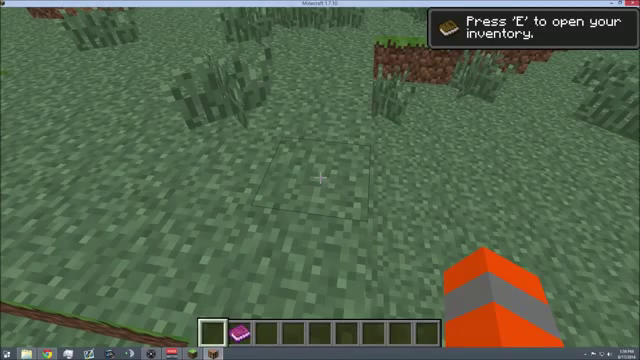
Step: Dig into the grass, take a block stack from inventory, then view Game Capture HD's recordings
{"action": "left_click", "coordinate": [318, 180]}
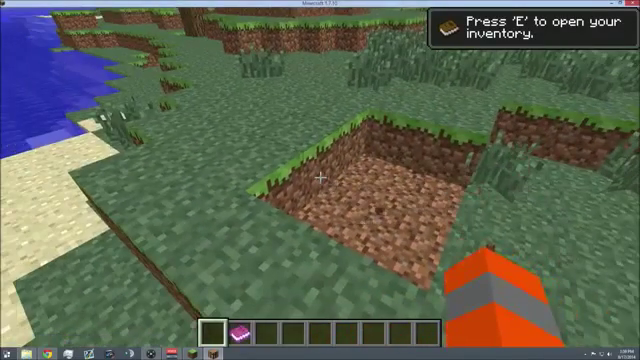
{"action": "key", "text": "e"}
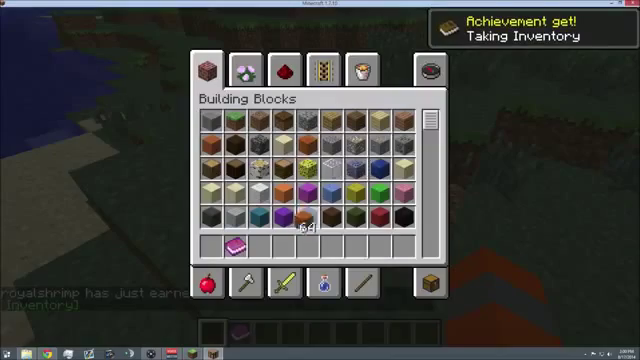
{"action": "key", "text": "Escape"}
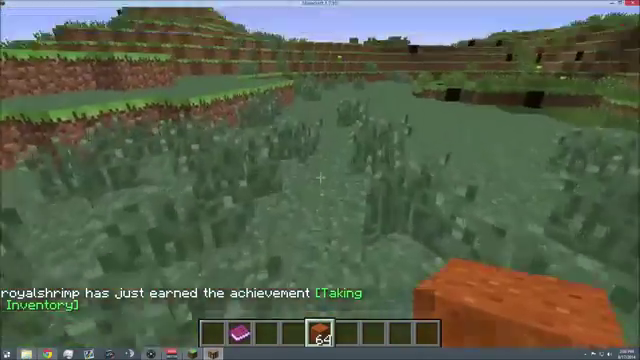
{"action": "mouse_move", "coordinate": [320, 180]}
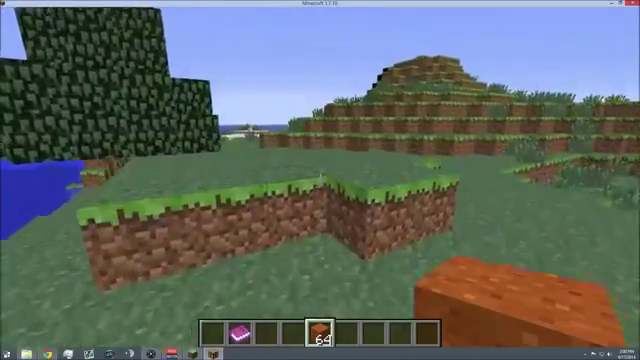
{"action": "mouse_move", "coordinate": [320, 180]}
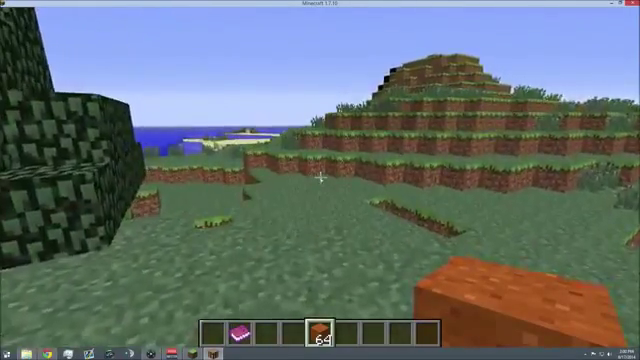
{"action": "key", "text": "Escape"}
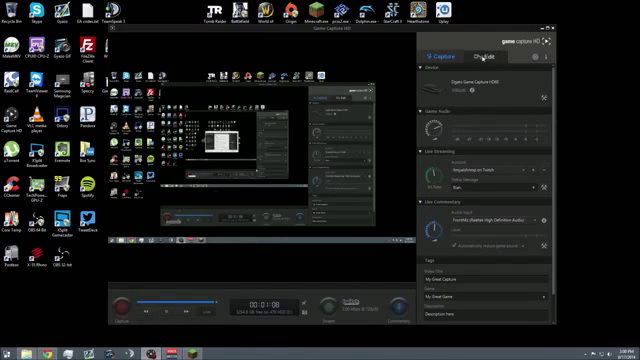
{"action": "left_click", "coordinate": [484, 58]}
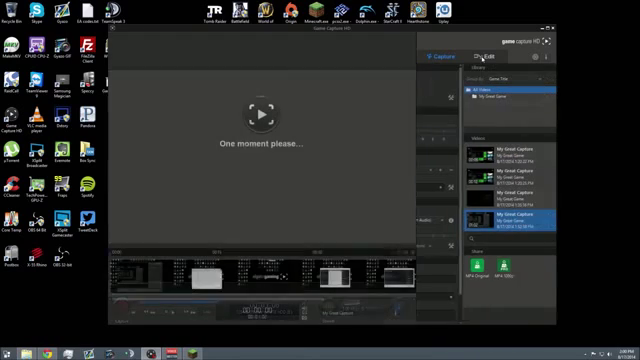